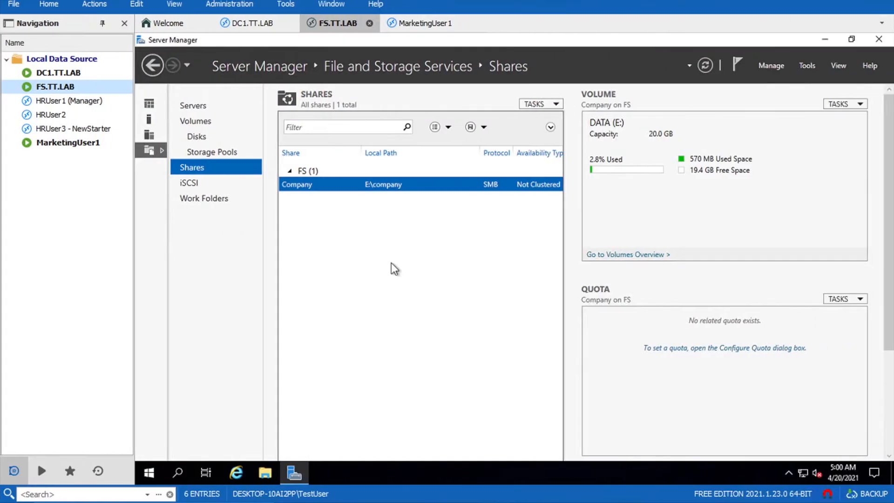
{"action": "mouse_move", "coordinate": [363, 206]}
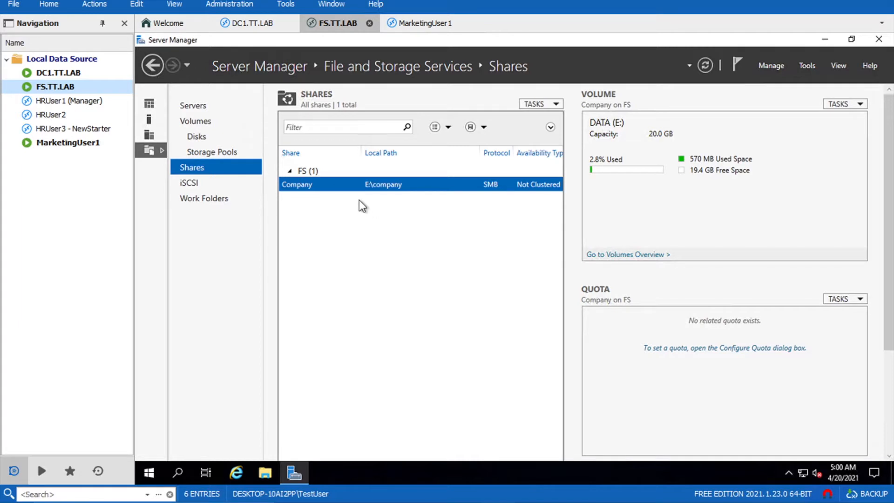
{"action": "mouse_move", "coordinate": [371, 222]}
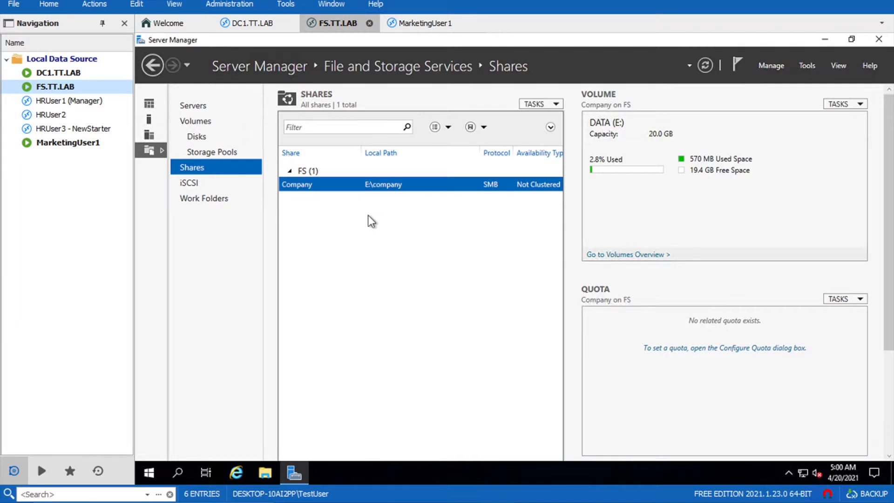
{"action": "mouse_move", "coordinate": [324, 334]}
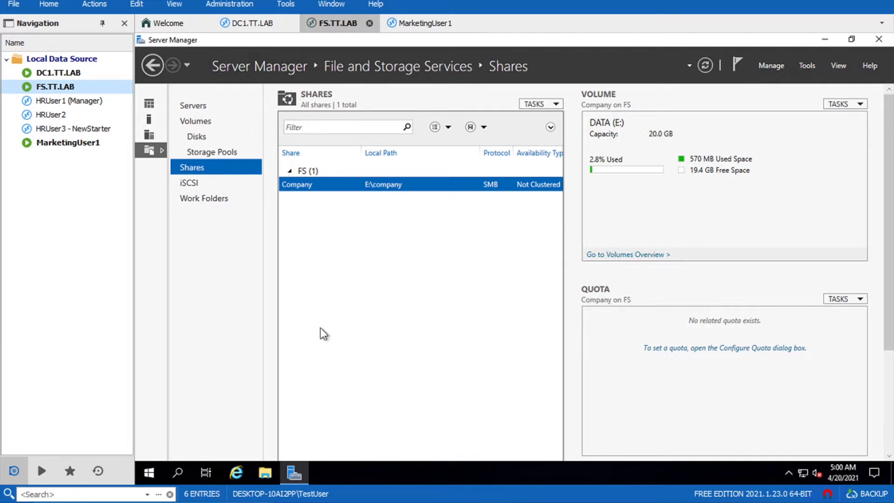
{"action": "mouse_move", "coordinate": [323, 364]}
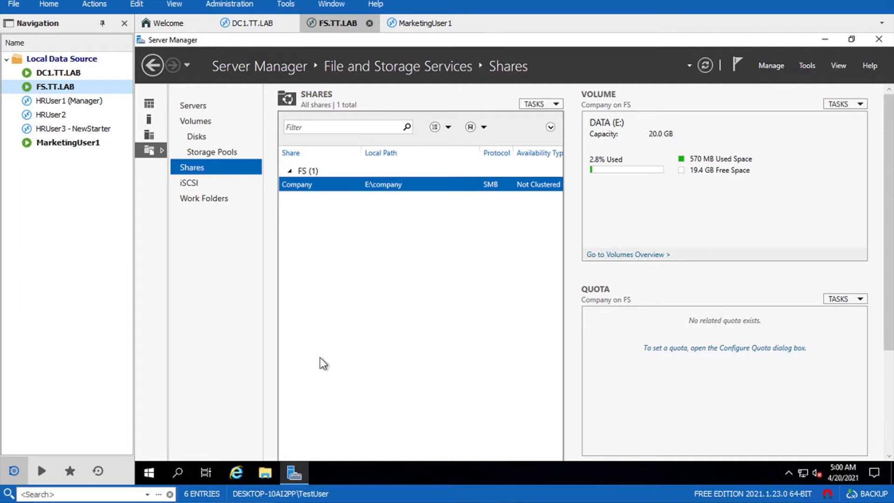
- Browse the Company share folder and hover the HR folder to see its Classified and Timesheets contents
{"action": "left_click", "coordinate": [264, 472]}
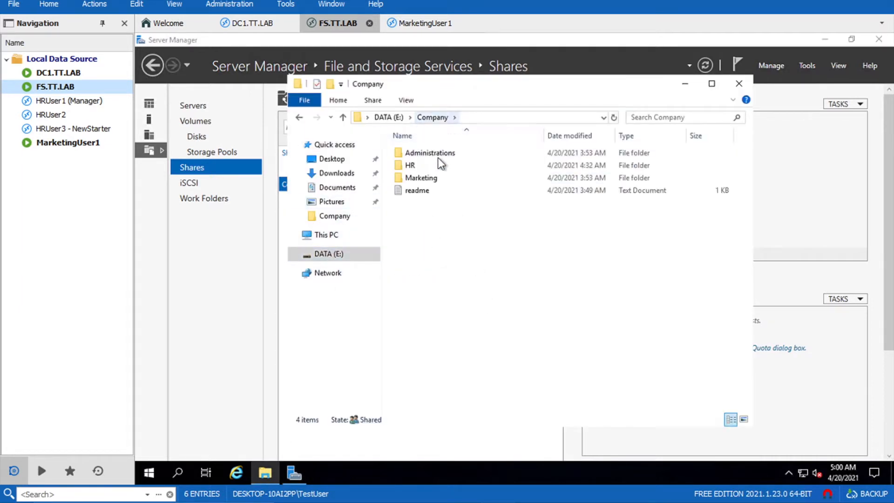
{"action": "mouse_move", "coordinate": [410, 165]}
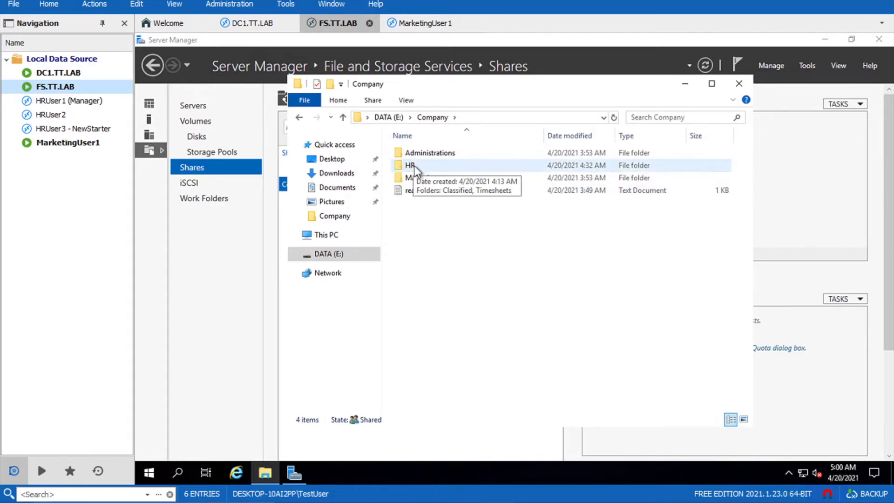
{"action": "mouse_move", "coordinate": [467, 226]}
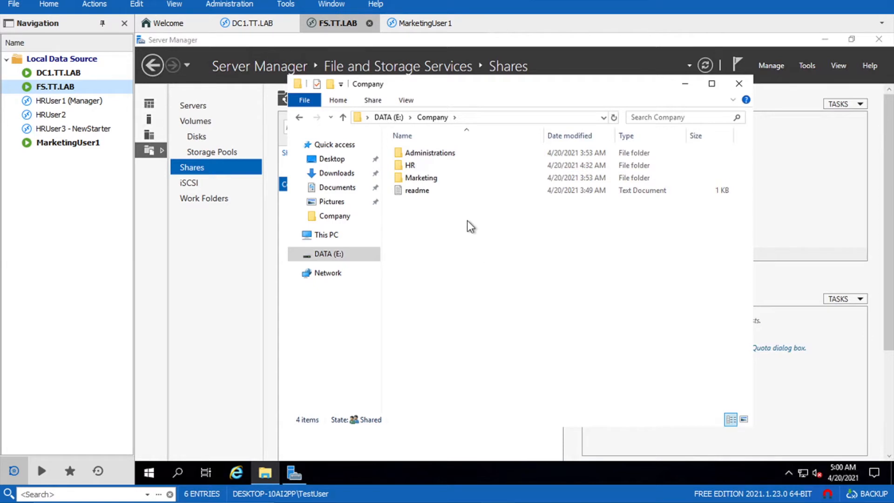
{"action": "mouse_move", "coordinate": [462, 168]}
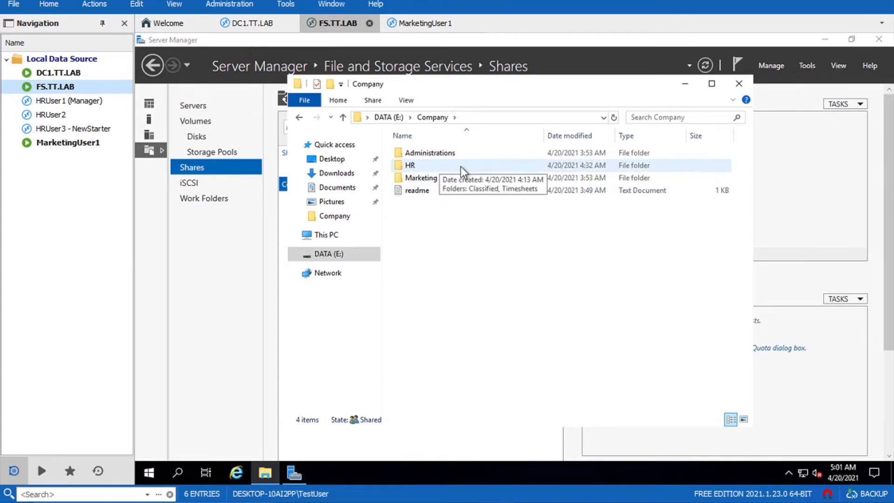
{"action": "mouse_move", "coordinate": [454, 269]}
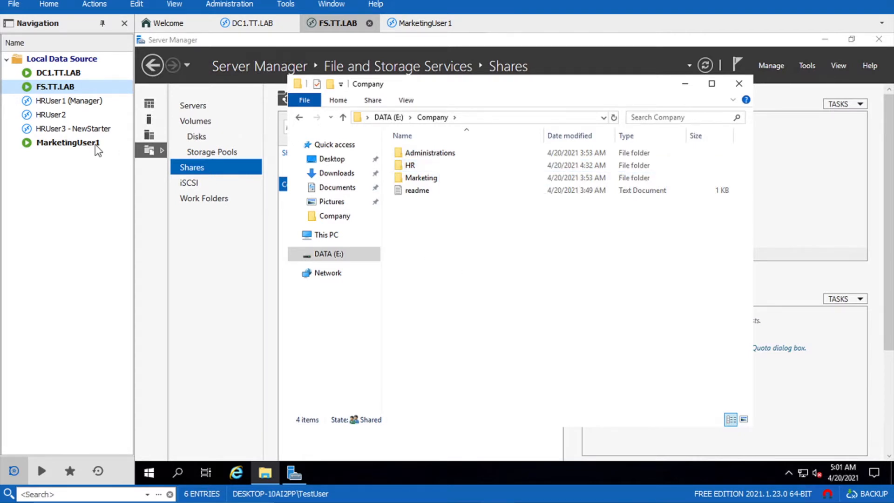
{"action": "left_click", "coordinate": [410, 165]}
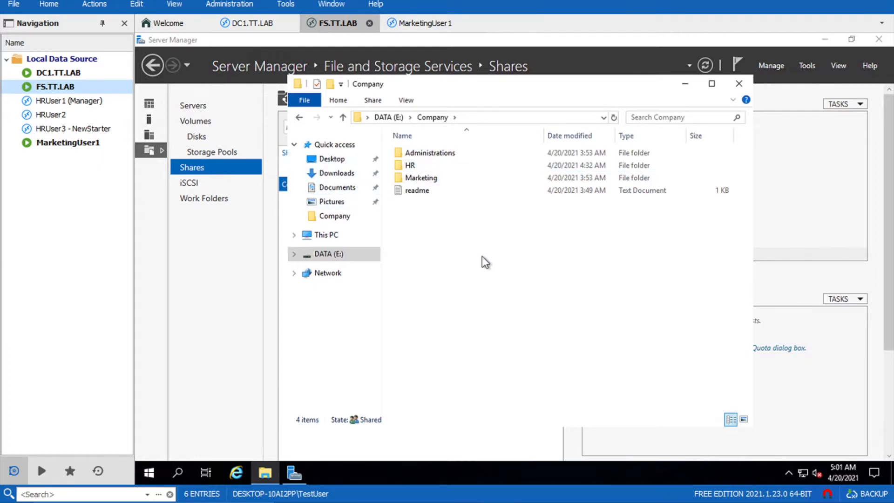
{"action": "left_click", "coordinate": [739, 82]}
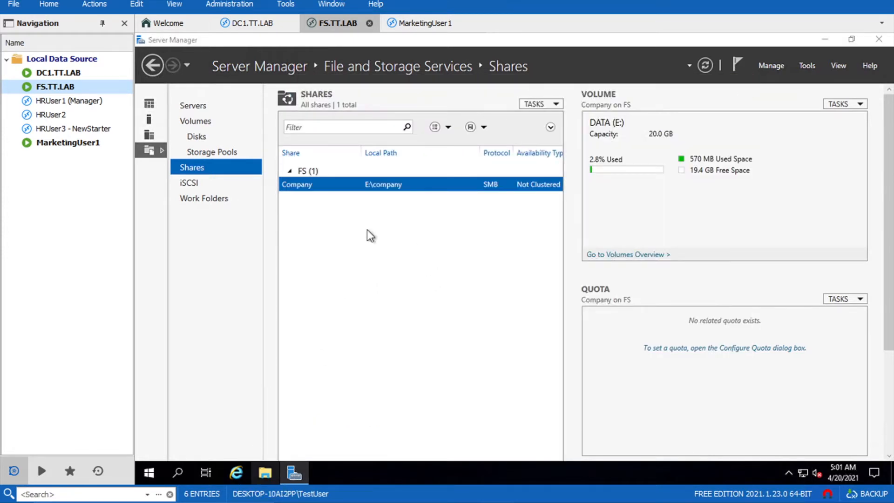
{"action": "double_click", "coordinate": [296, 184]}
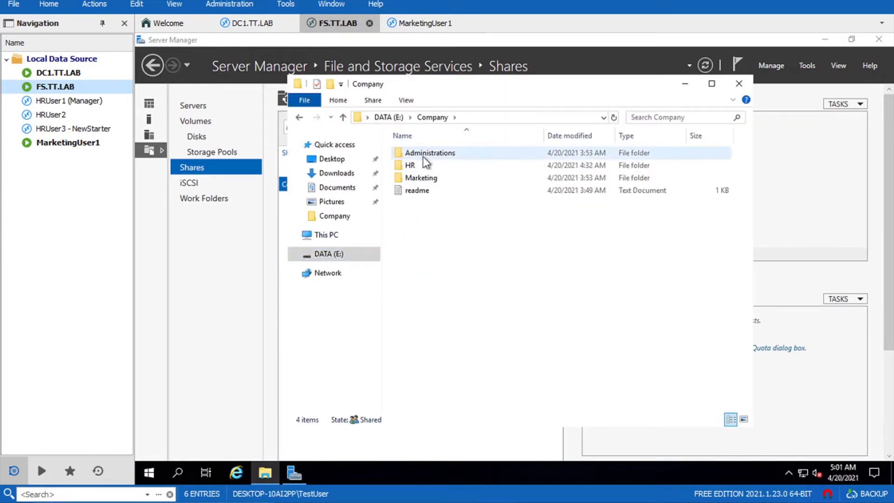
{"action": "mouse_move", "coordinate": [430, 153]}
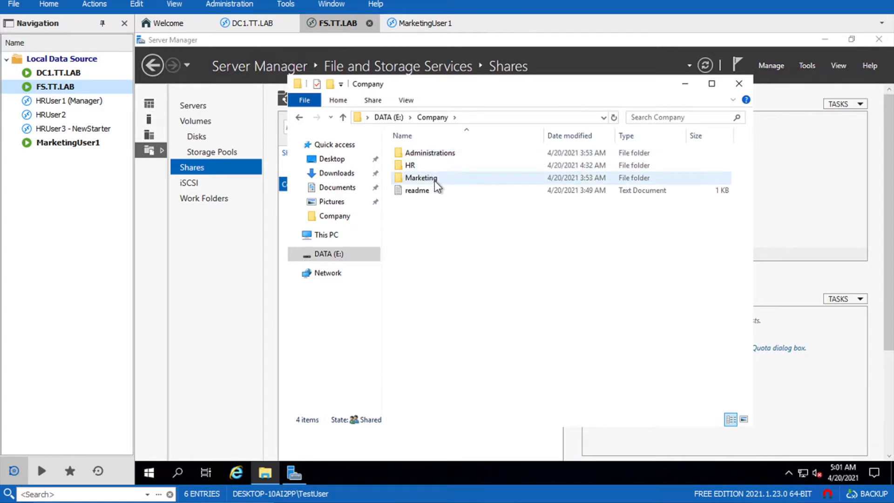
- Review HR folder's Security permissions, checking the Domain Users entry, and leave without changes
{"action": "left_click", "coordinate": [410, 165]}
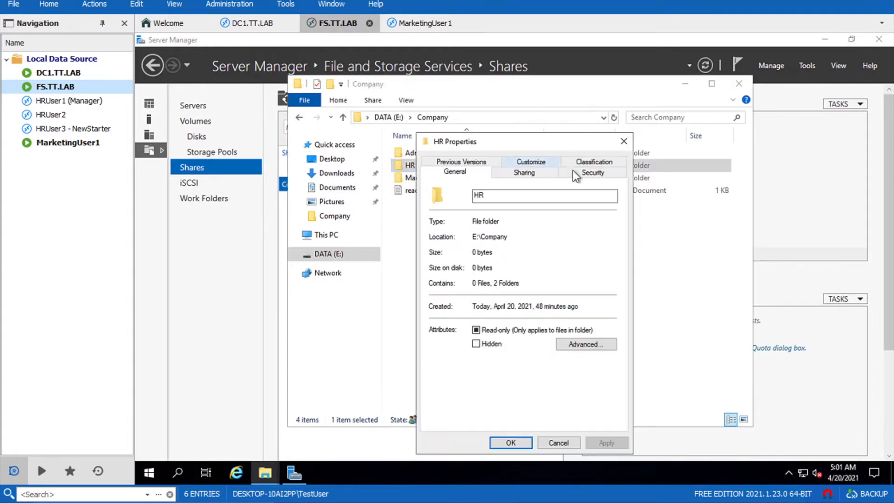
{"action": "left_click", "coordinate": [593, 172]}
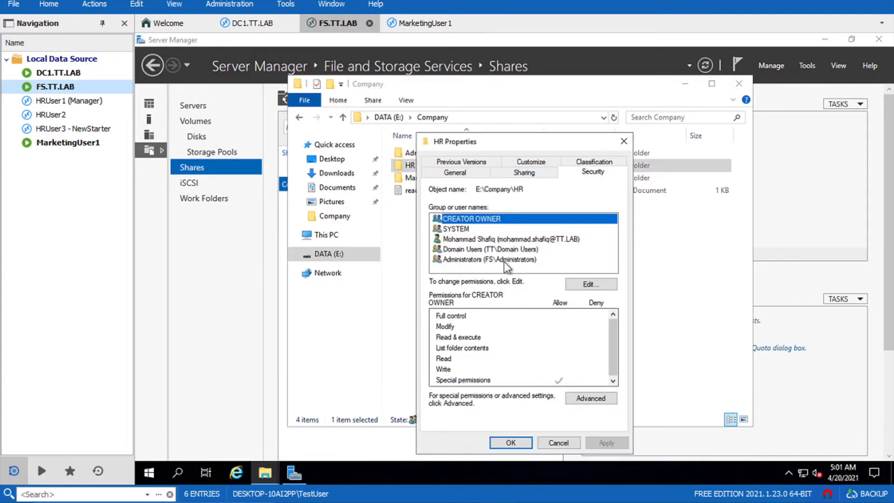
{"action": "left_click", "coordinate": [487, 250]}
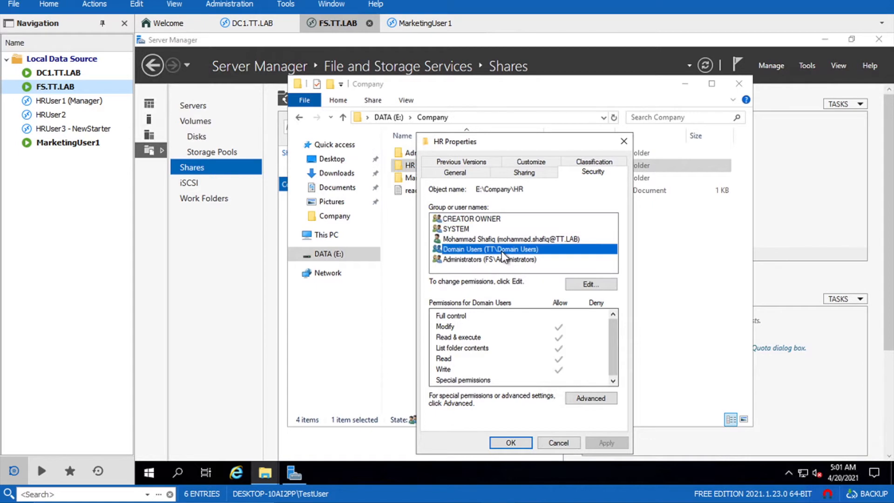
{"action": "mouse_move", "coordinate": [559, 444]}
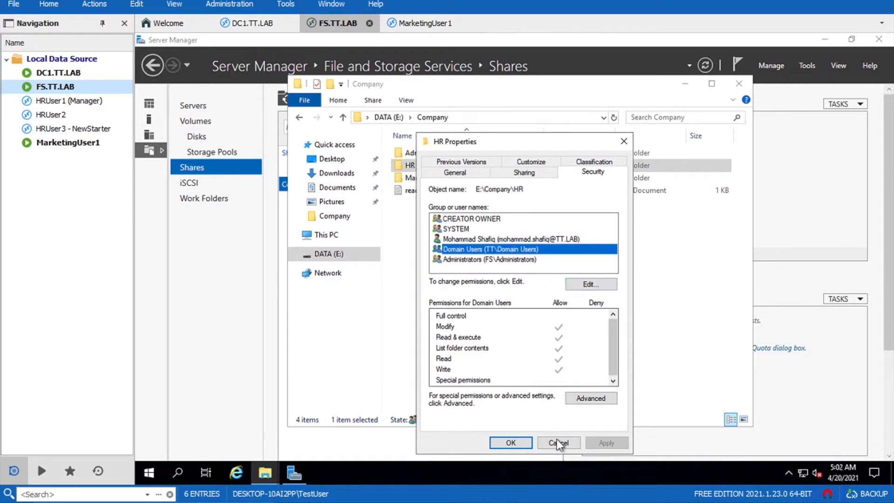
{"action": "left_click", "coordinate": [557, 443]}
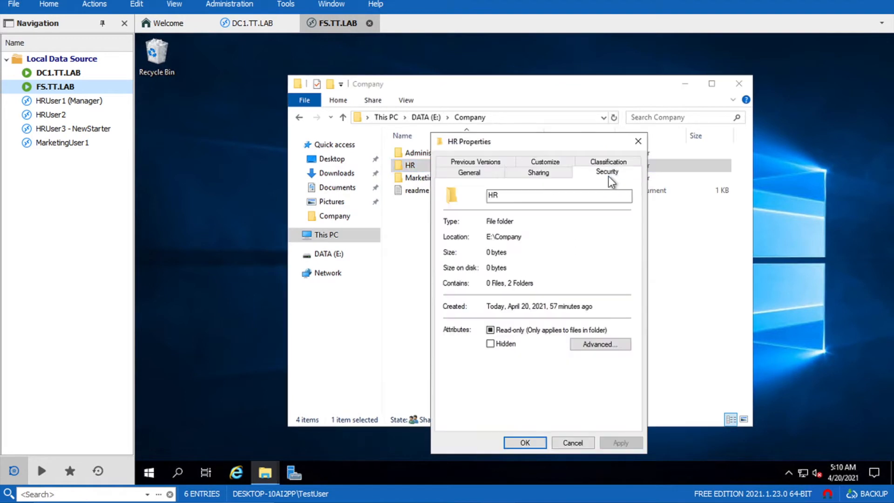
- In HR's Advanced Security, disable inheritance from Company and remove the Domain Users entry
{"action": "left_click", "coordinate": [607, 173]}
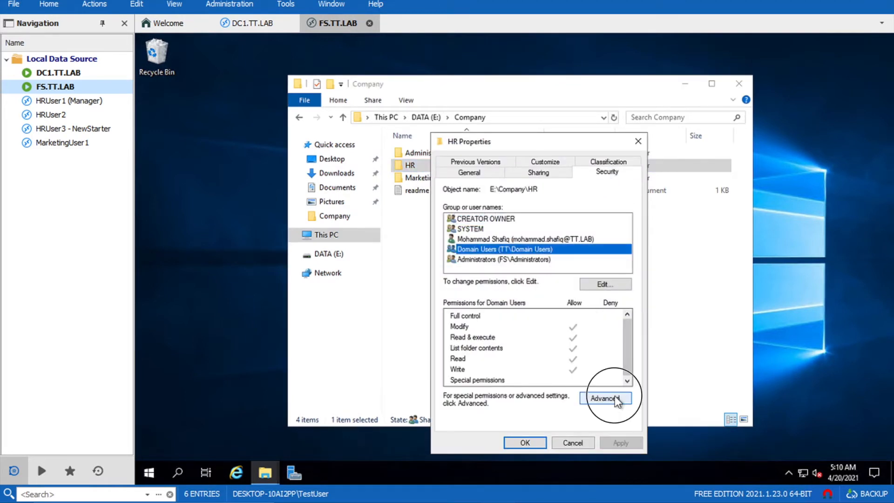
{"action": "left_click", "coordinate": [605, 398]}
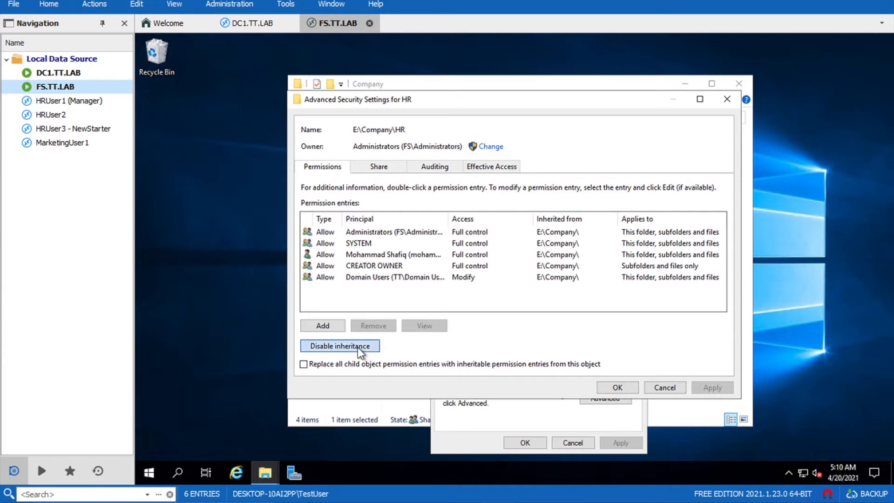
{"action": "left_click", "coordinate": [340, 345]}
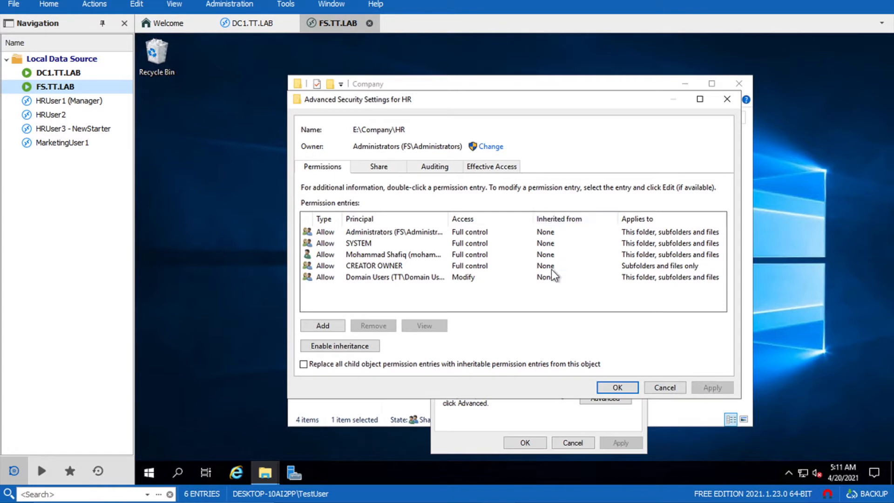
{"action": "left_click", "coordinate": [394, 277]}
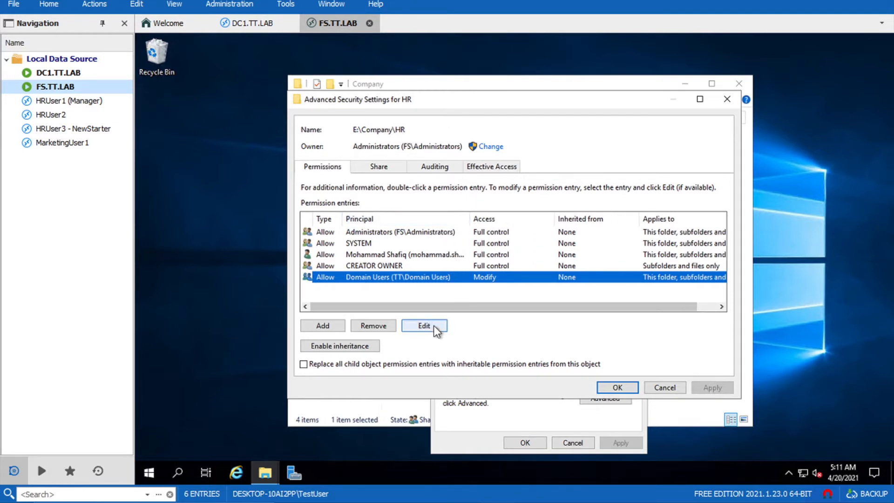
{"action": "left_click", "coordinate": [373, 325]}
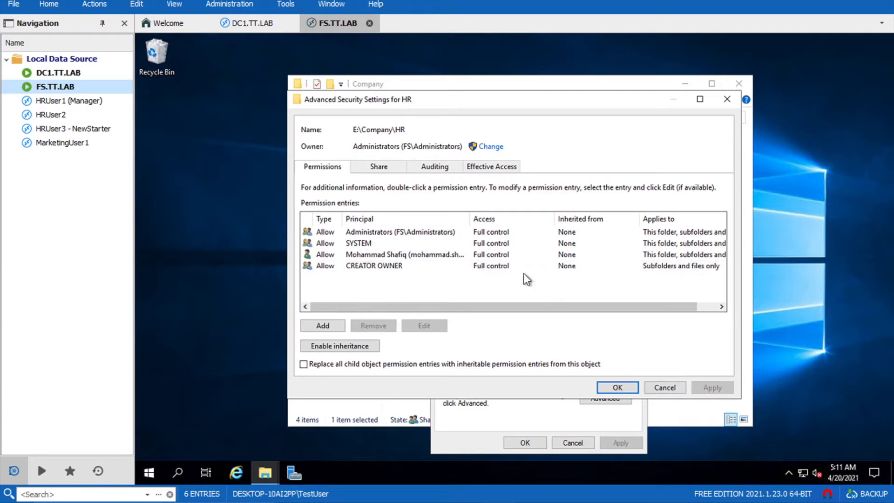
{"action": "left_click", "coordinate": [321, 325]}
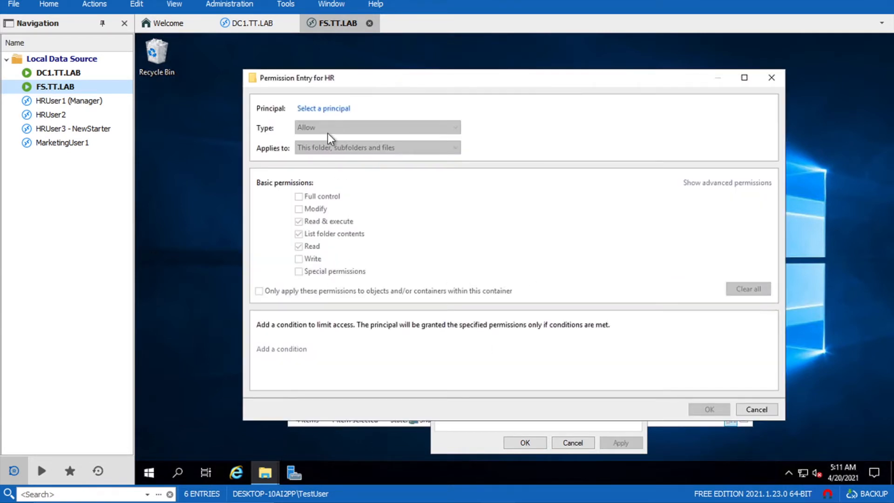
- Add a permission entry granting the HR group (TT\HR) Modify rights on the HR folder
{"action": "left_click", "coordinate": [323, 108]}
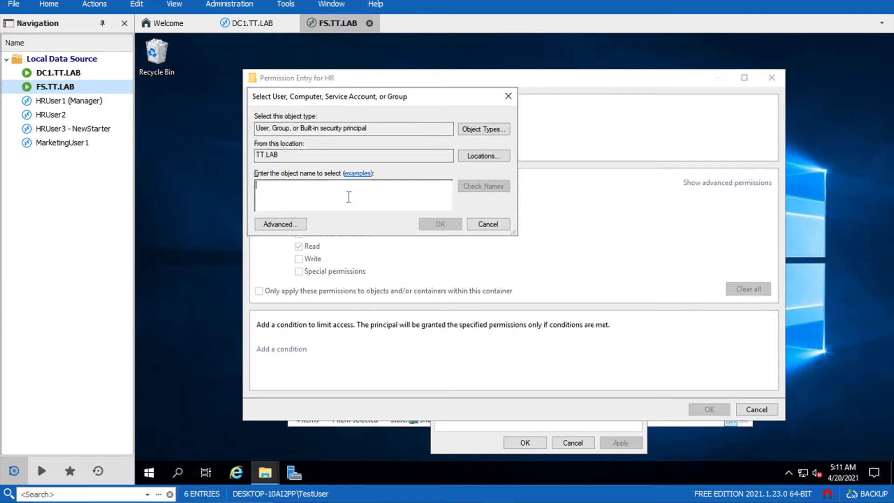
{"action": "type", "text": "HR"}
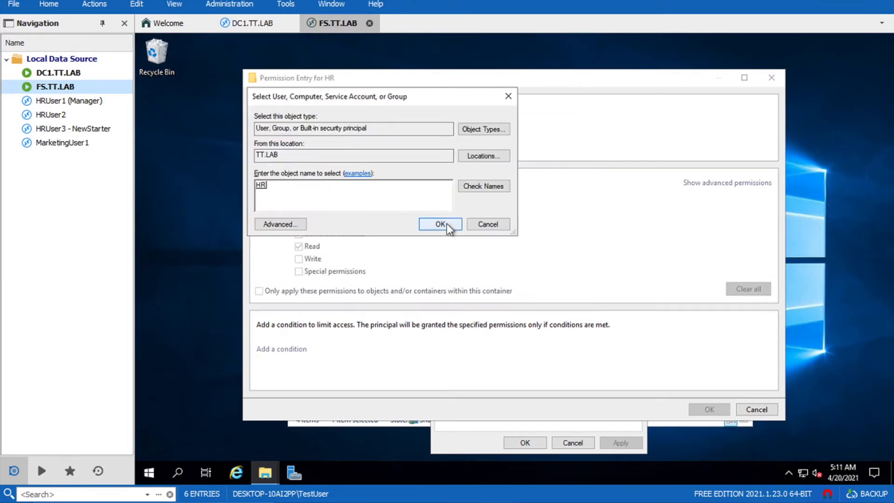
{"action": "left_click", "coordinate": [439, 224]}
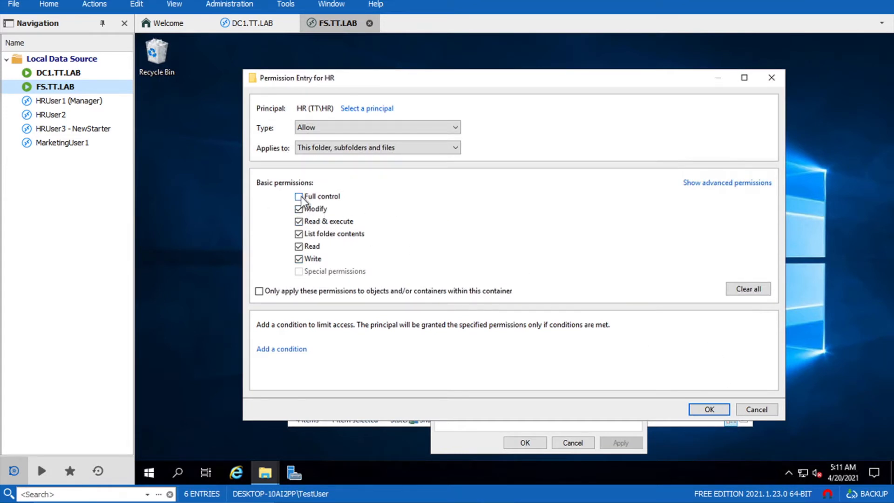
{"action": "left_click", "coordinate": [298, 209]}
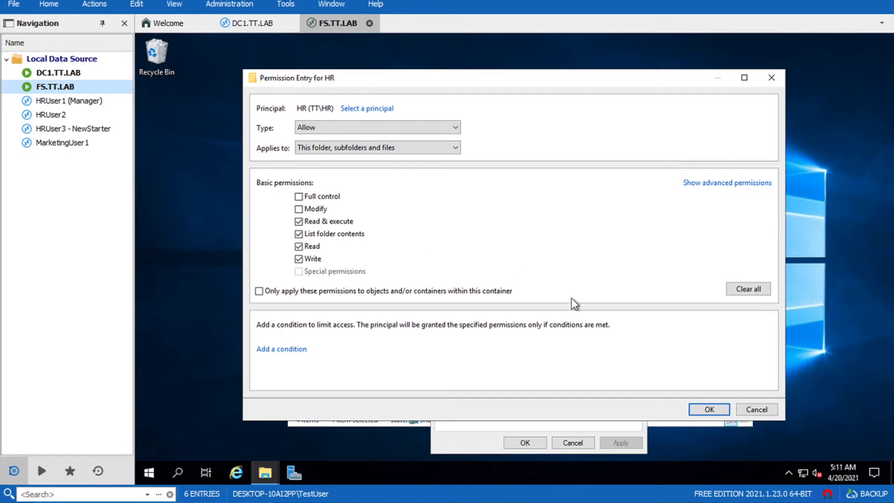
{"action": "left_click", "coordinate": [298, 208]}
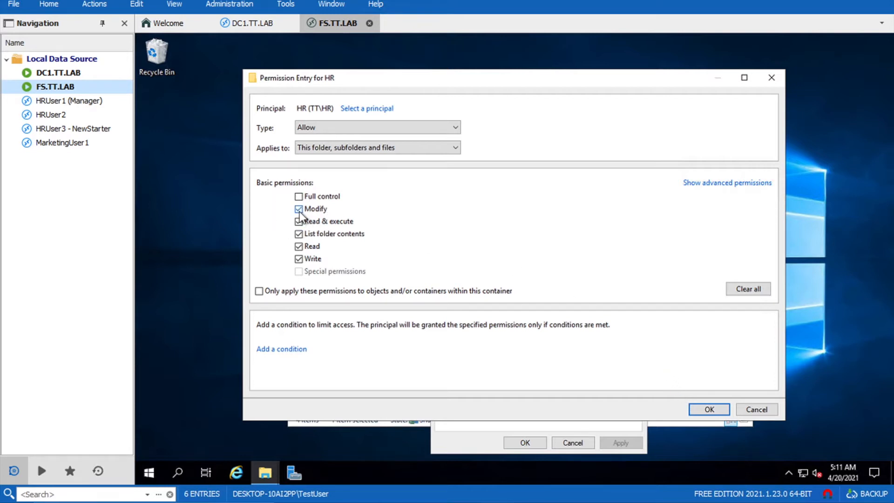
{"action": "left_click", "coordinate": [298, 208]}
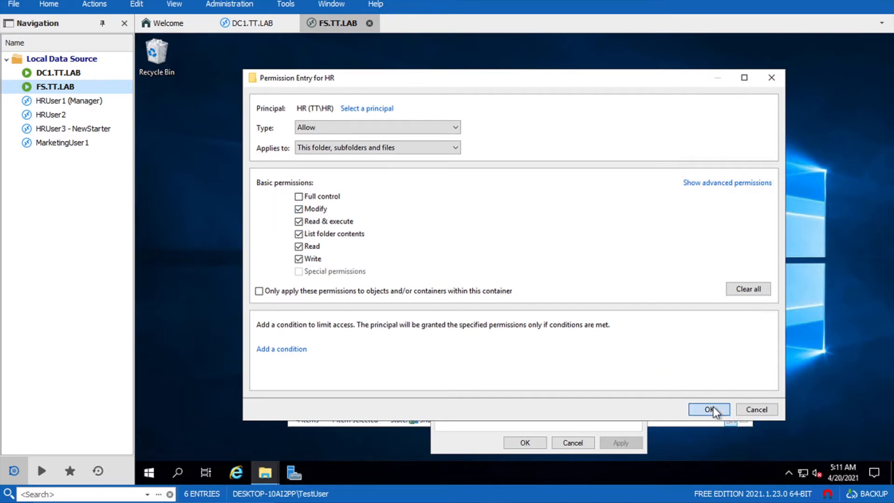
{"action": "left_click", "coordinate": [709, 410]}
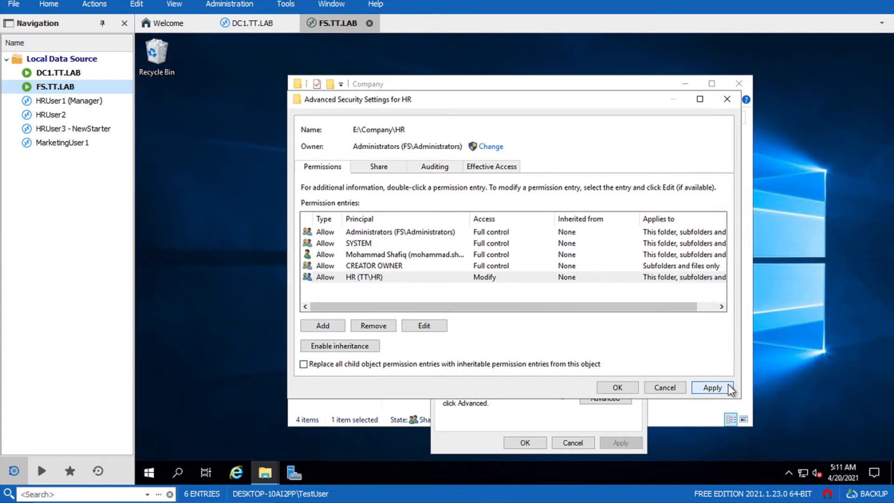
- Apply the HR group's new permission and close HR's advanced security settings
{"action": "left_click", "coordinate": [712, 387]}
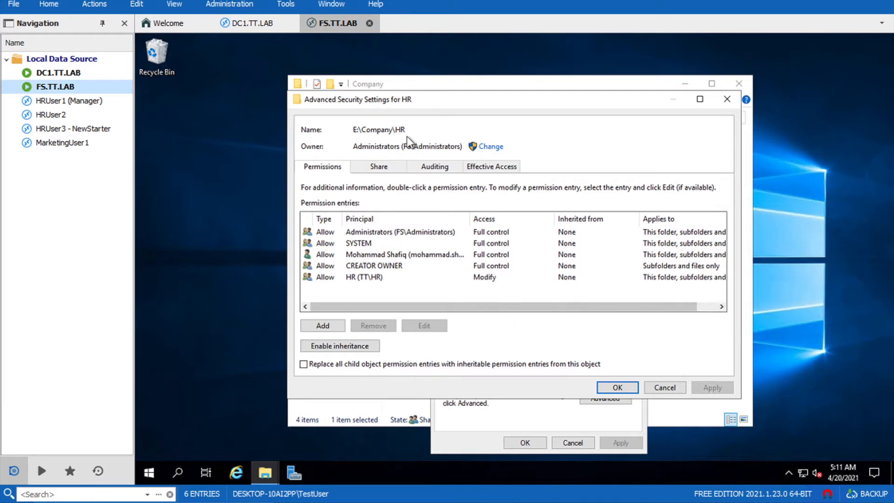
{"action": "mouse_move", "coordinate": [625, 334]}
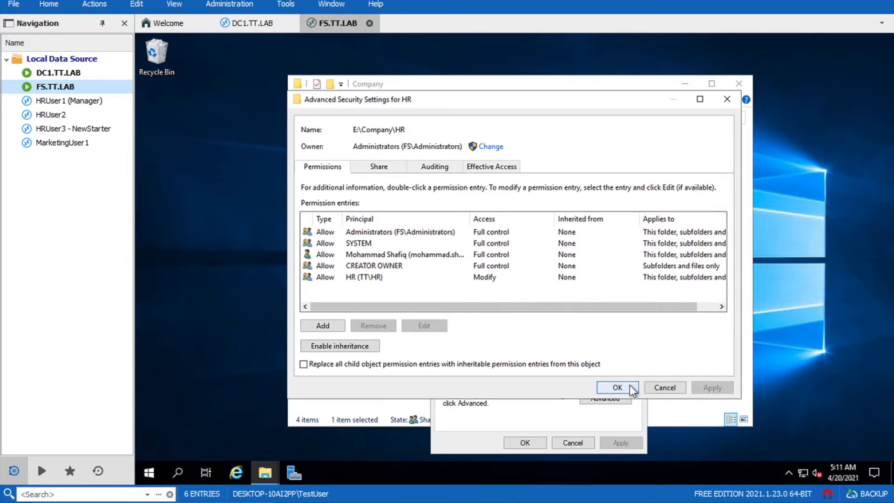
{"action": "left_click", "coordinate": [616, 388]}
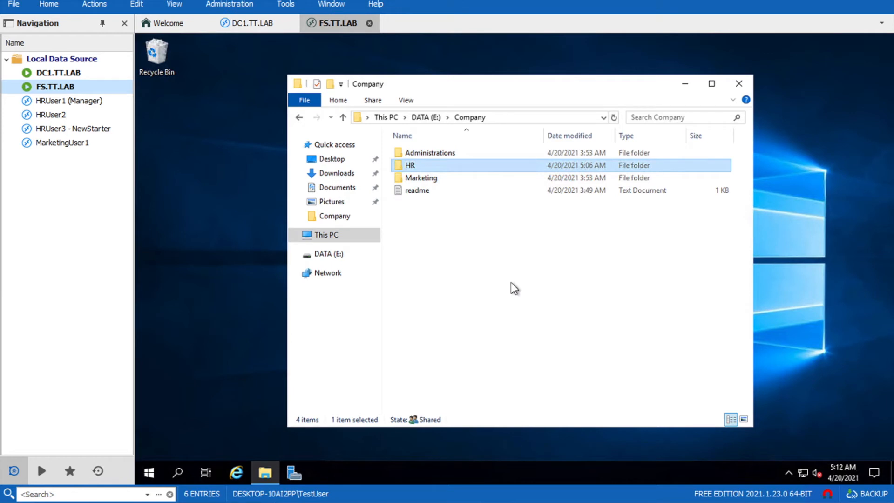
{"action": "mouse_move", "coordinate": [478, 180]}
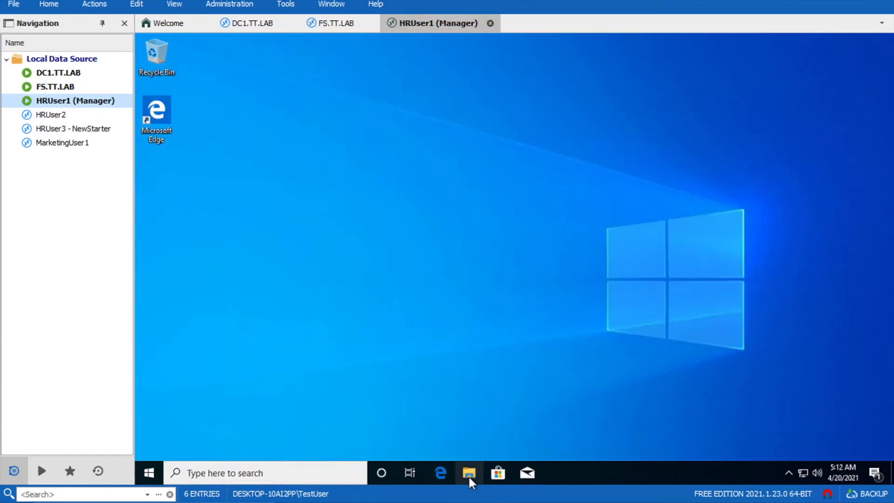
- As HRUser1, browse \\FS > Company > HR showing Classified and Timesheets, then connect MarketingUser1
{"action": "left_click", "coordinate": [469, 473]}
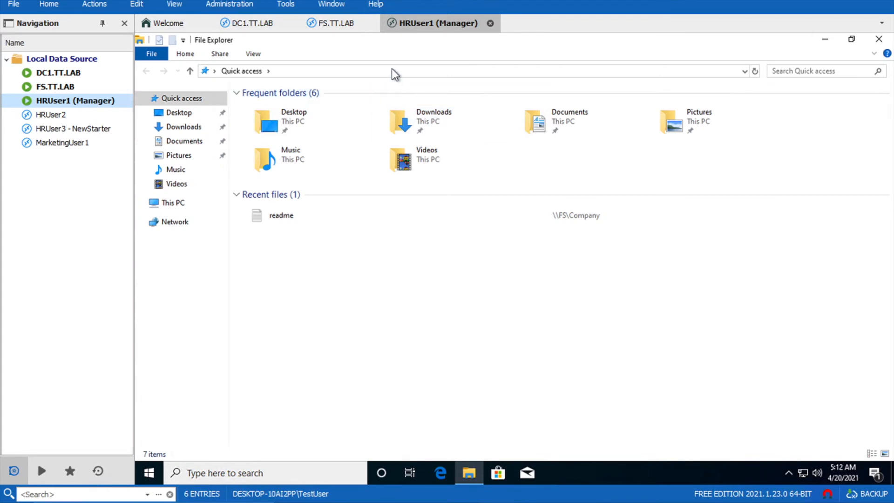
{"action": "type", "text": "\\\\"}
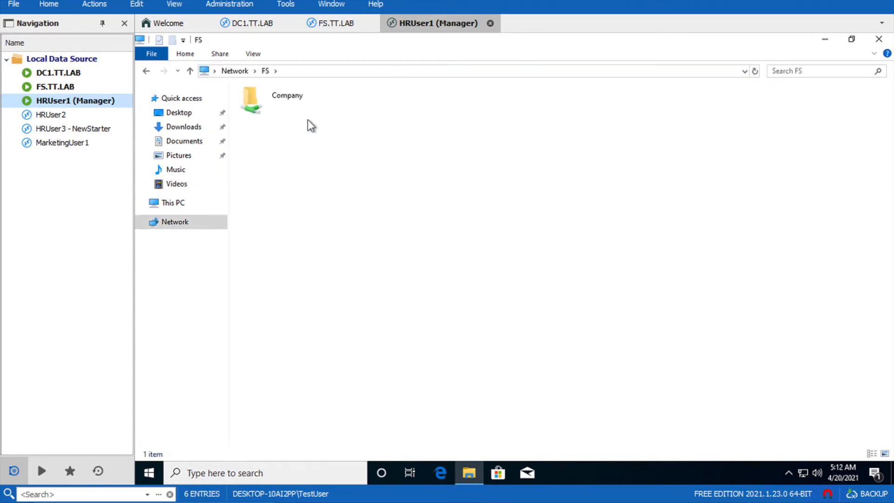
{"action": "double_click", "coordinate": [249, 101]}
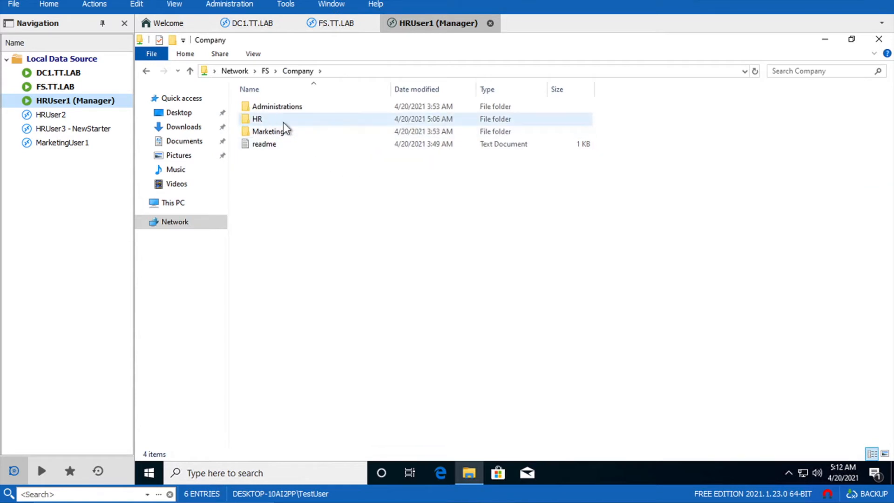
{"action": "double_click", "coordinate": [257, 119]}
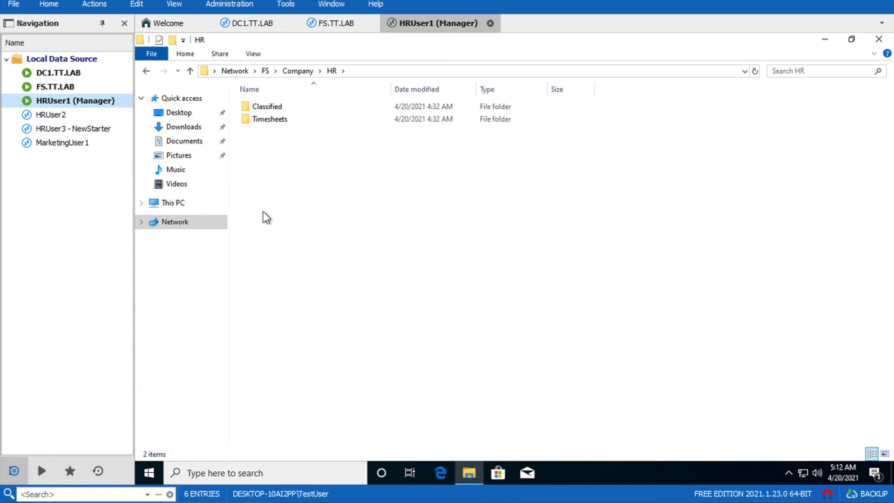
{"action": "left_click", "coordinate": [62, 143]}
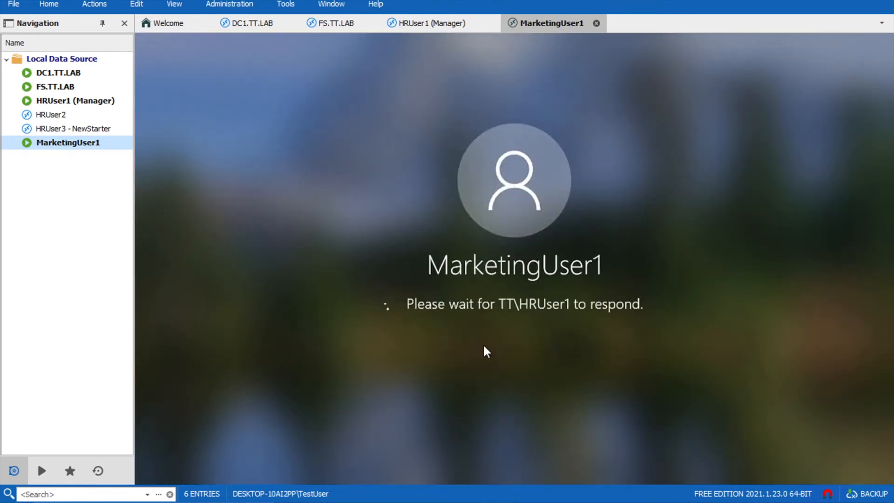
- Close the HRUser1 session and browse to the FS file server as MarketingUser1
{"action": "left_click", "coordinate": [74, 101]}
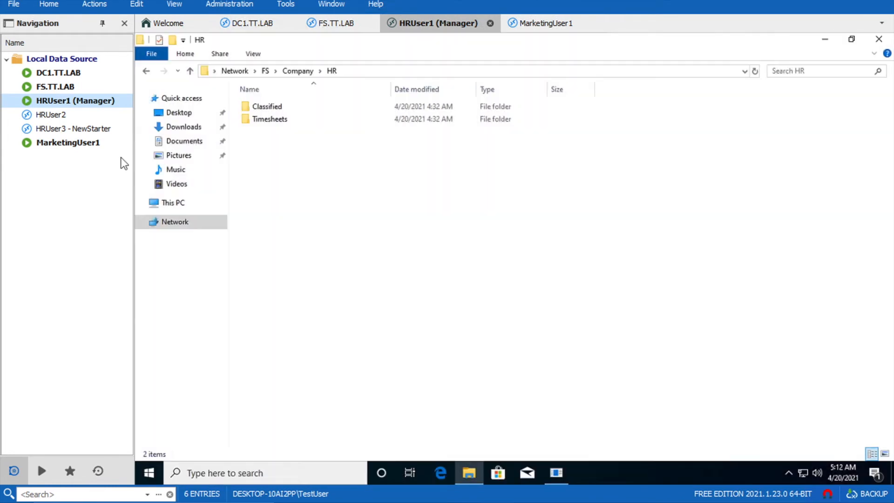
{"action": "left_click", "coordinate": [489, 23]}
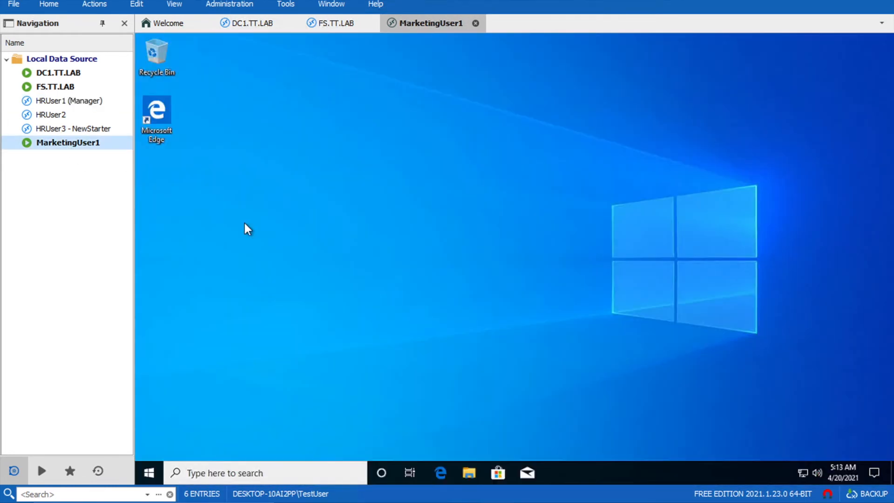
{"action": "mouse_move", "coordinate": [469, 473]}
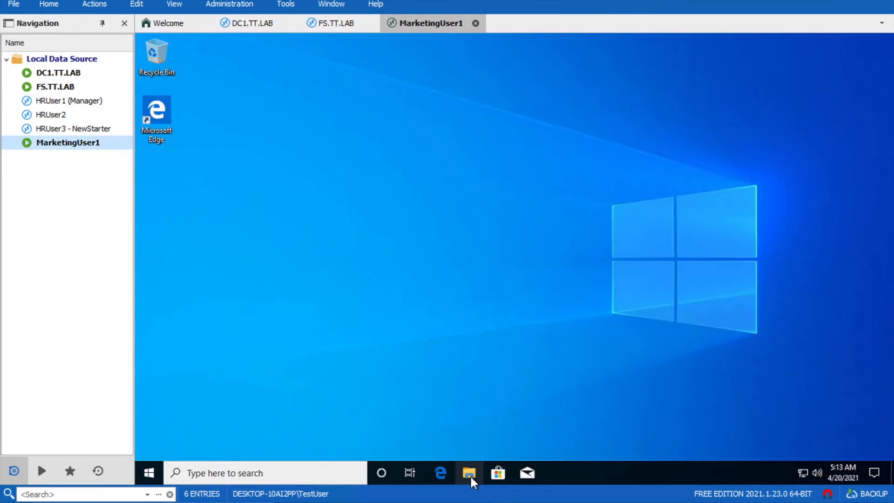
{"action": "left_click", "coordinate": [468, 473]}
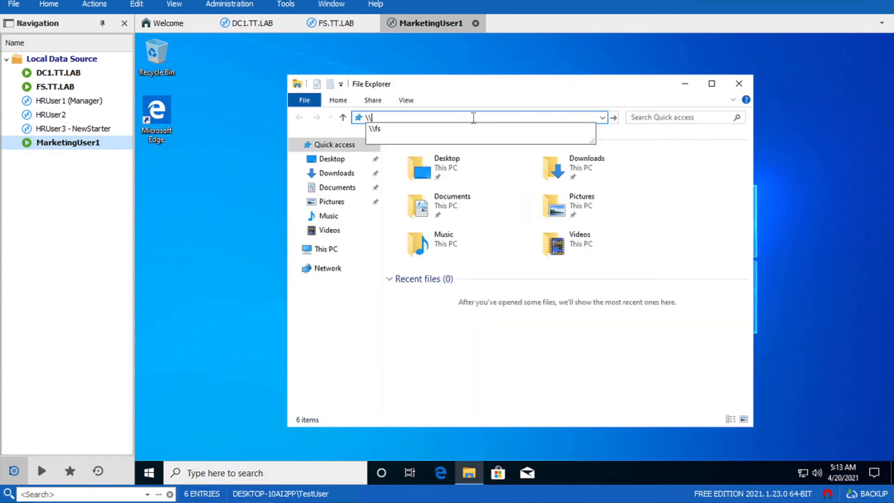
{"action": "type", "text": "S"}
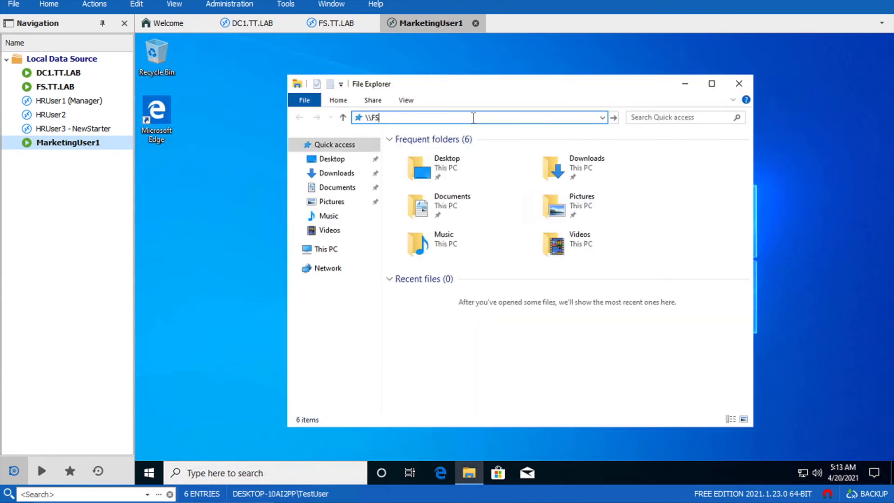
{"action": "key", "text": "Escape"}
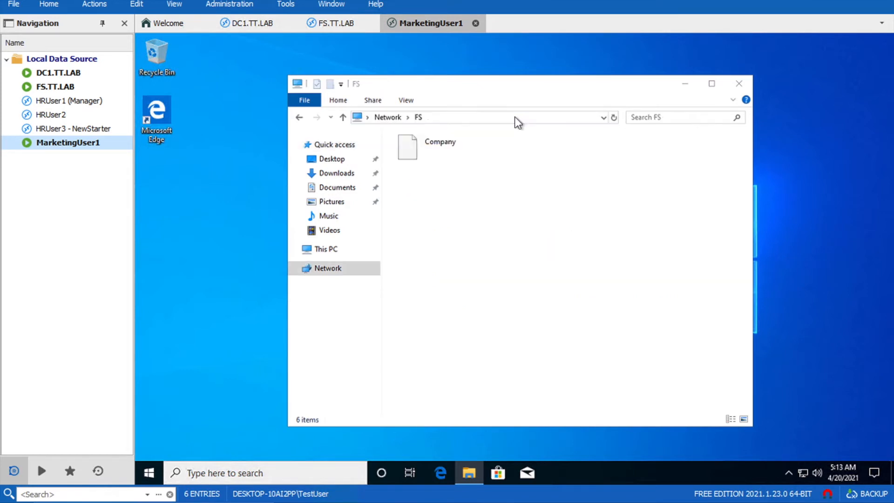
- Open the Company share and attempt HR, getting an access-denied network error
{"action": "left_click", "coordinate": [440, 142]}
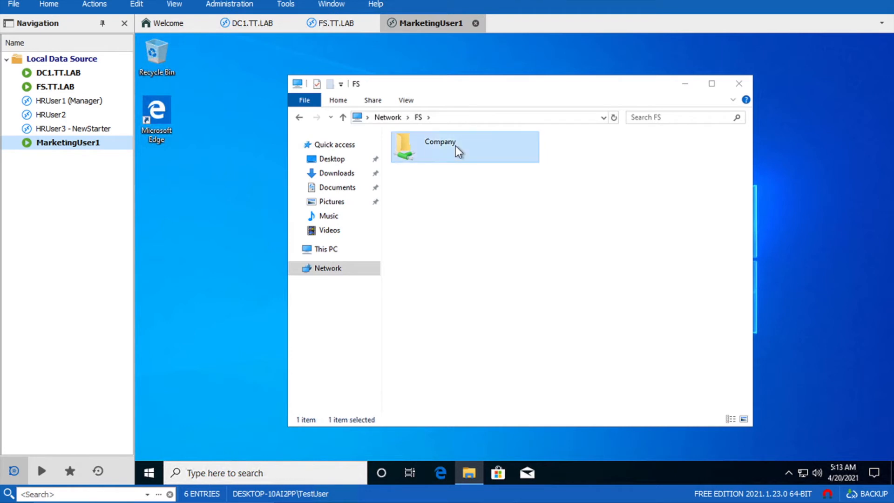
{"action": "double_click", "coordinate": [462, 147]}
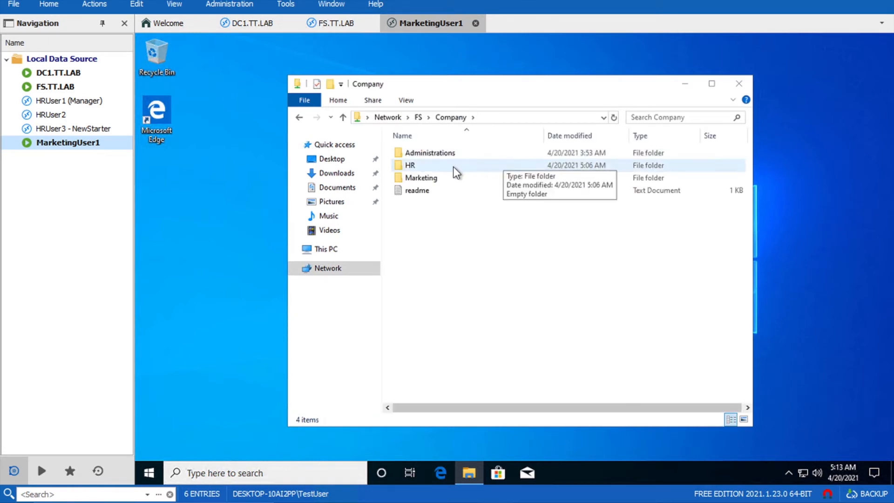
{"action": "mouse_move", "coordinate": [418, 174]}
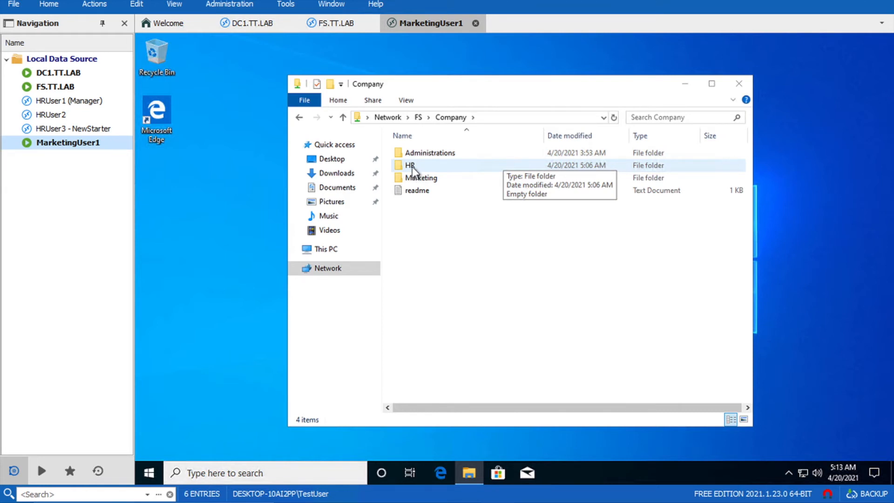
{"action": "double_click", "coordinate": [409, 165]}
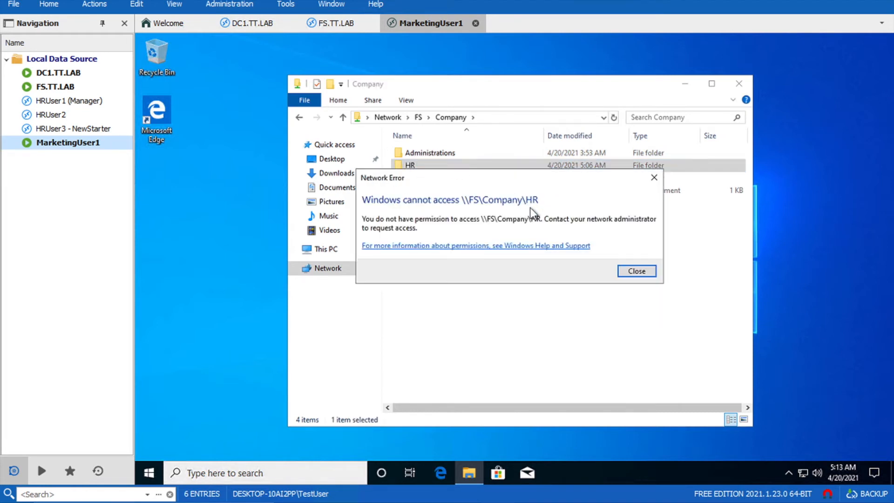
{"action": "mouse_move", "coordinate": [501, 186]}
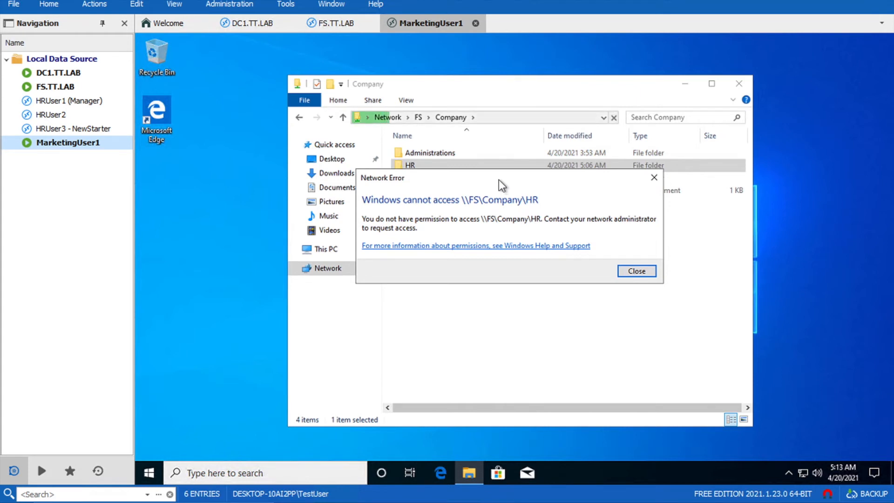
- Dismiss the access-denied error and return to the FS.TT.LAB server session
{"action": "left_click", "coordinate": [636, 271]}
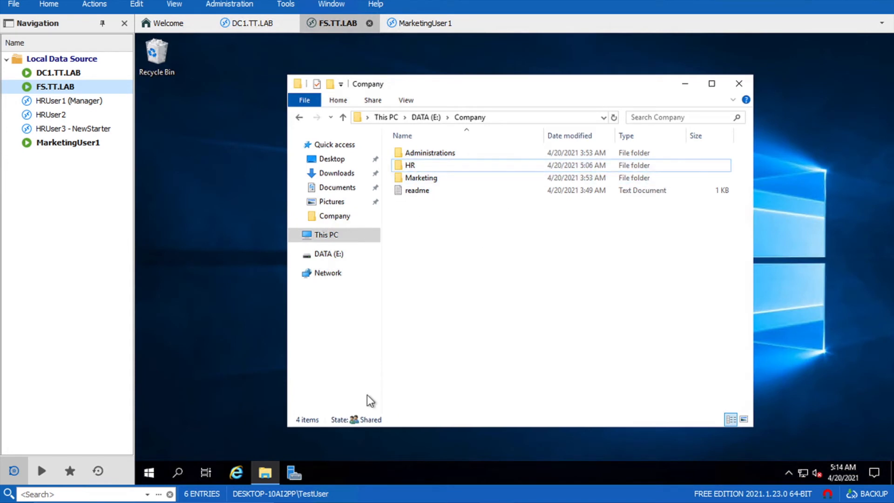
- In Server Manager's Shares list, bring up the Company share's properties
{"action": "left_click", "coordinate": [295, 472]}
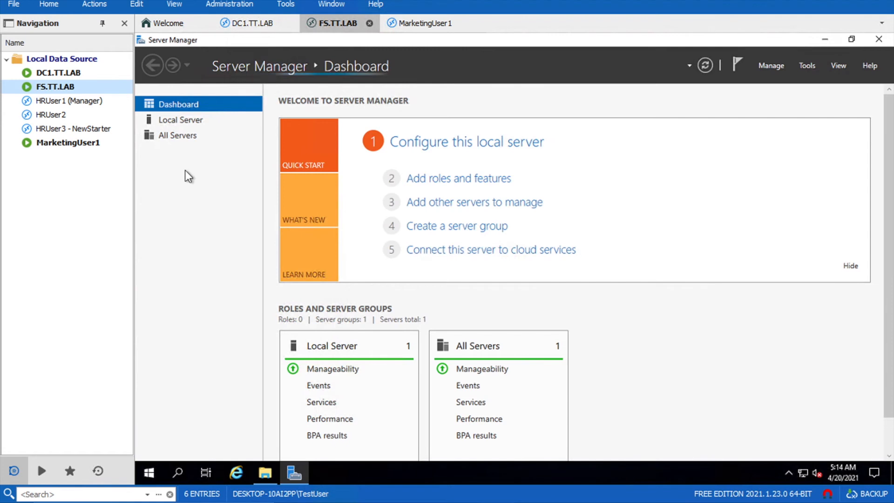
{"action": "left_click", "coordinate": [192, 166]}
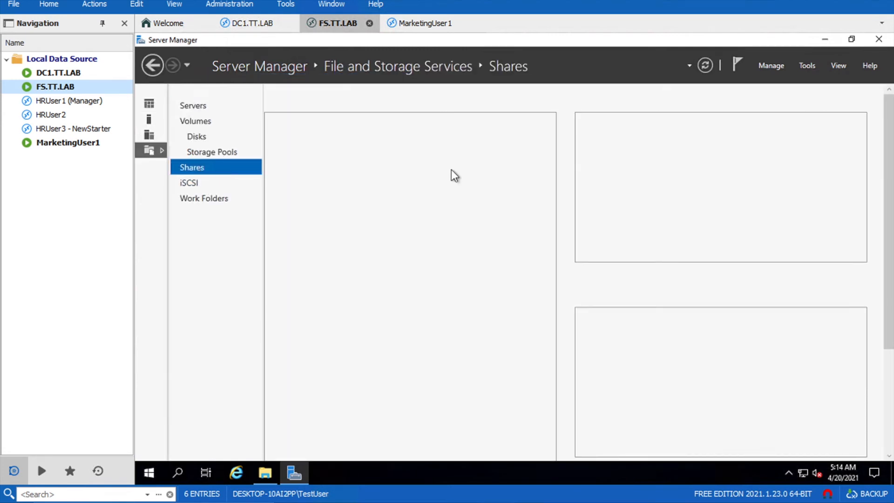
{"action": "right_click", "coordinate": [297, 183]}
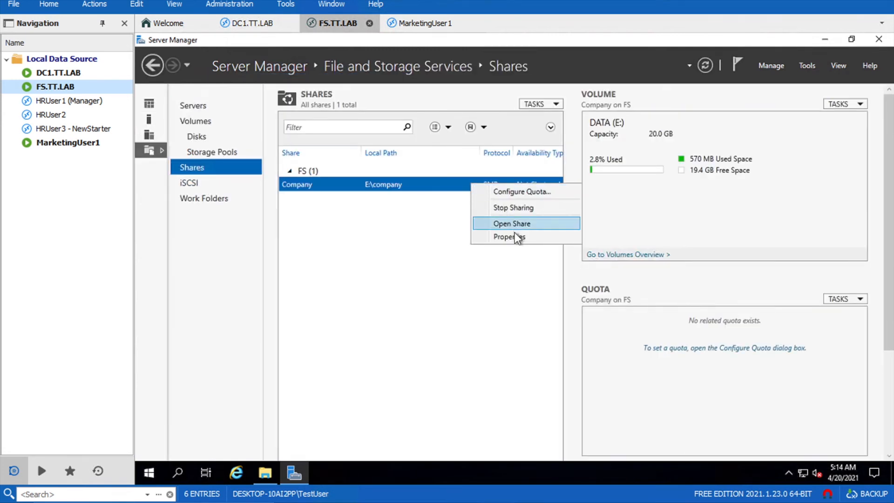
{"action": "left_click", "coordinate": [512, 222]}
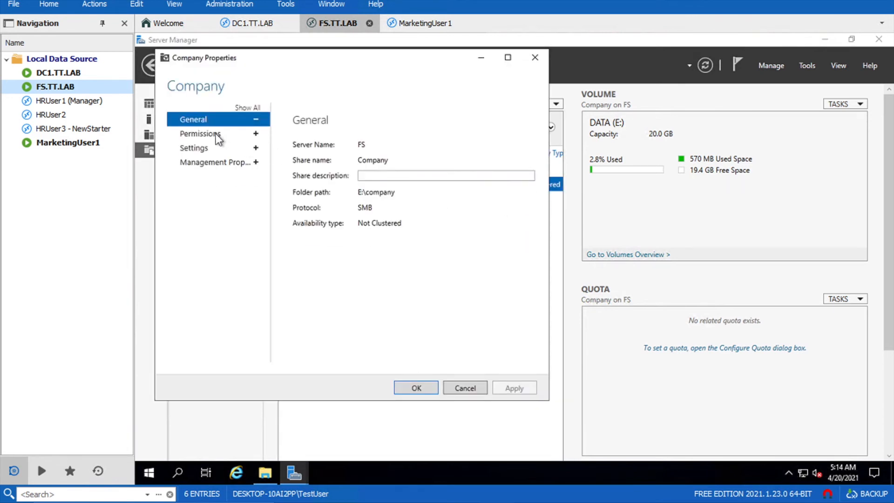
- Enable access-based enumeration in the Company share's Settings, apply it, and switch to MarketingUser1
{"action": "left_click", "coordinate": [193, 148]}
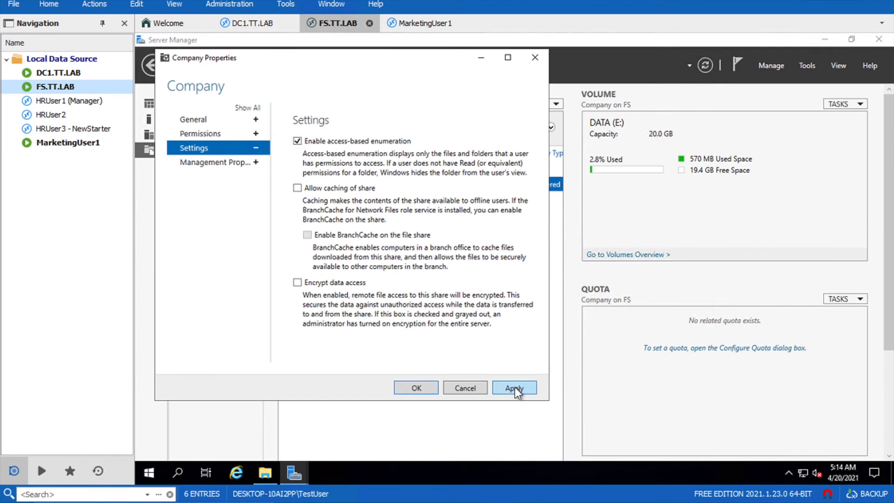
{"action": "left_click", "coordinate": [514, 388]}
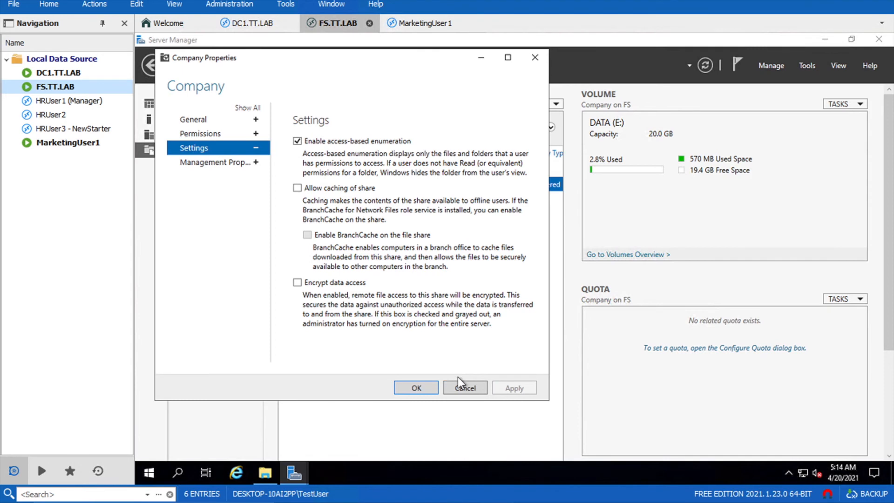
{"action": "left_click", "coordinate": [464, 387]}
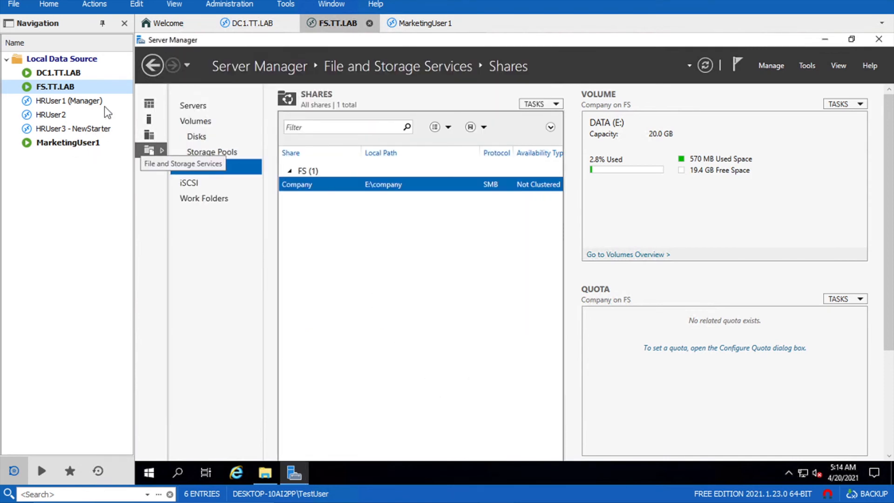
{"action": "left_click", "coordinate": [178, 104]}
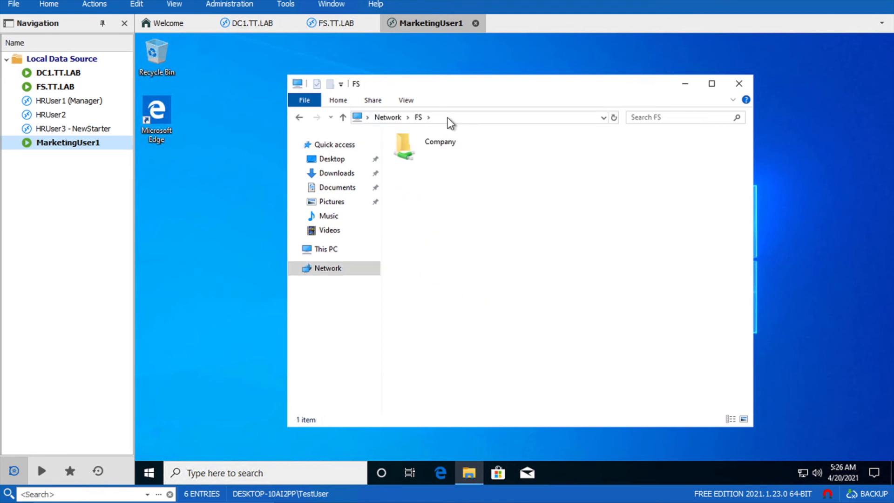
- Open the Company share as MarketingUser1, confirming only Administrations, Marketing and readme are visible
{"action": "left_click", "coordinate": [439, 146]}
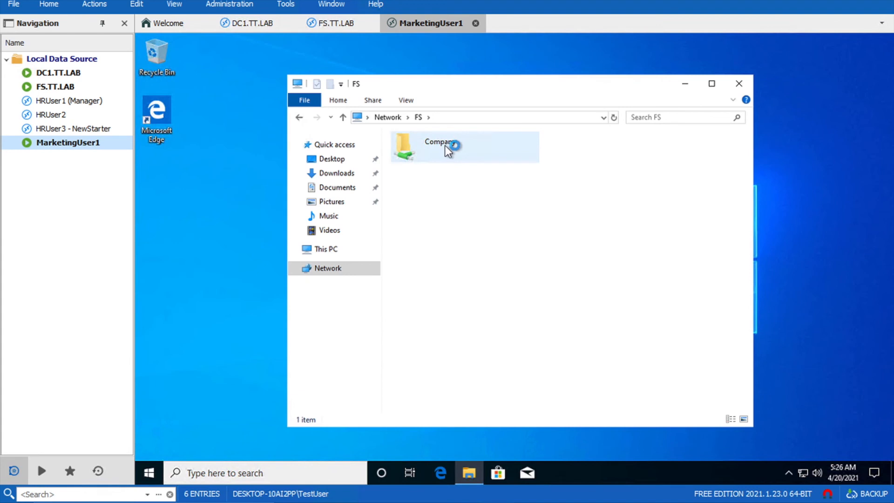
{"action": "double_click", "coordinate": [439, 141]}
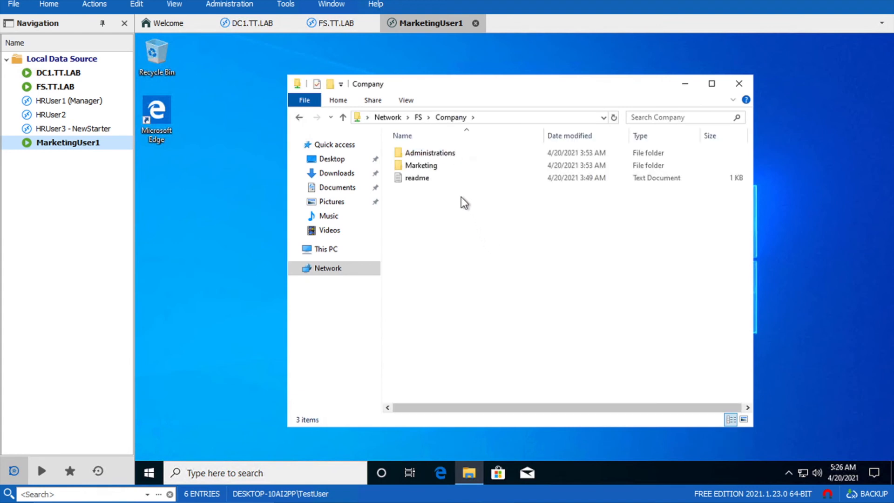
{"action": "mouse_move", "coordinate": [465, 208]}
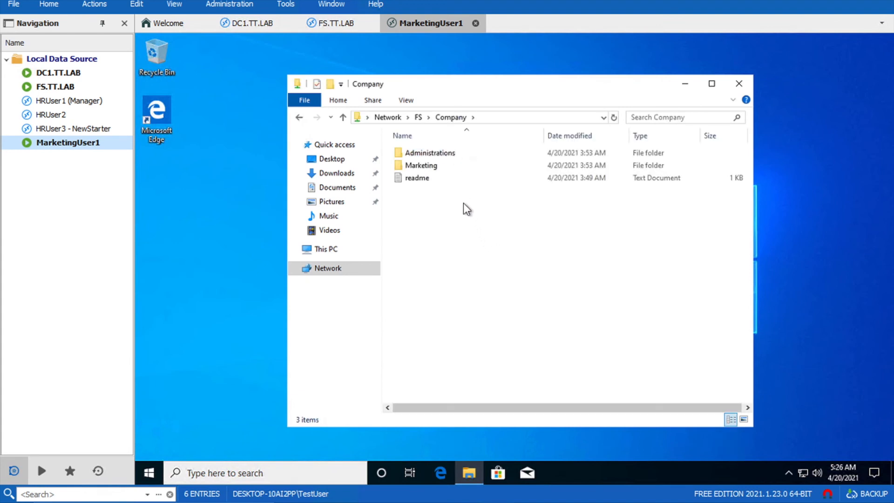
{"action": "mouse_move", "coordinate": [475, 252]}
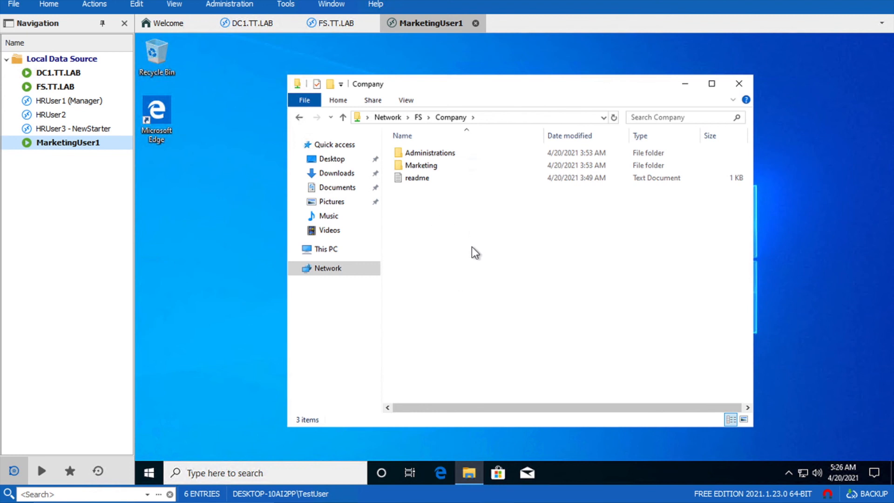
{"action": "mouse_move", "coordinate": [476, 230]}
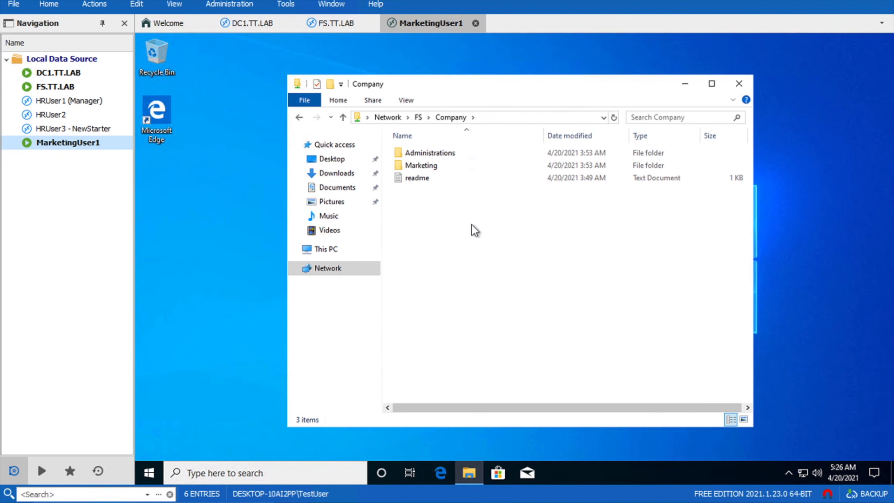
{"action": "mouse_move", "coordinate": [296, 365]}
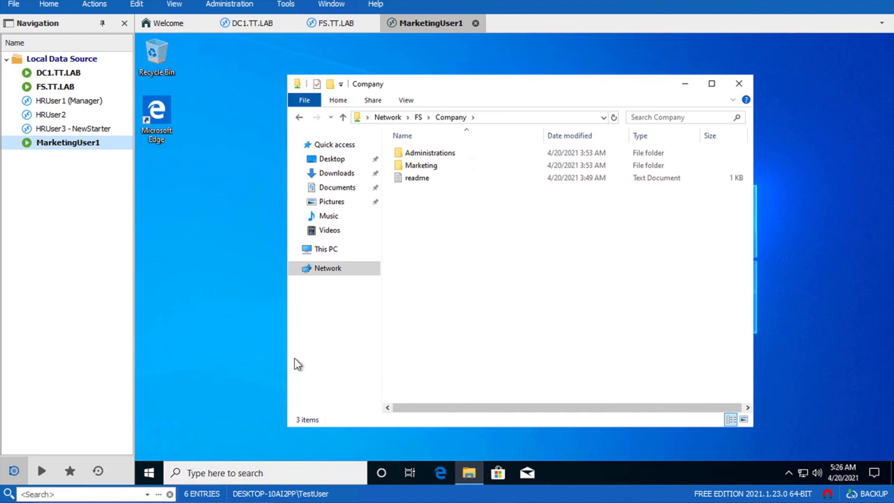
{"action": "mouse_move", "coordinate": [462, 238]}
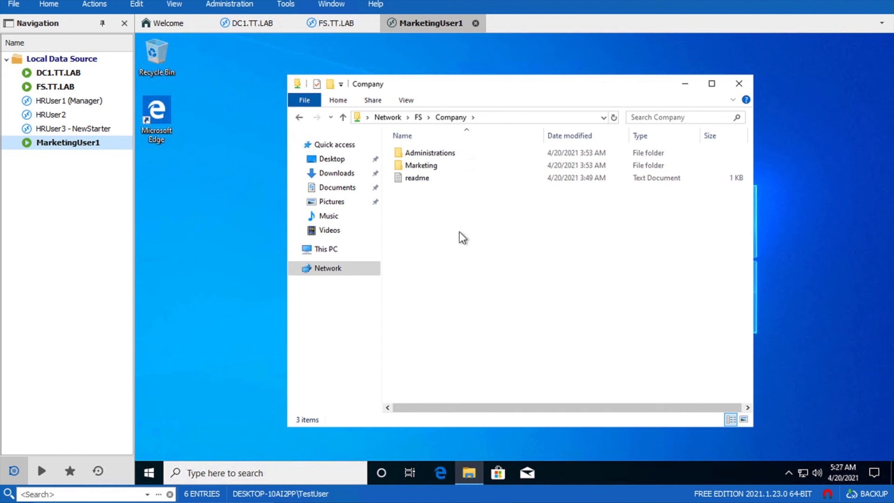
{"action": "mouse_move", "coordinate": [491, 231]}
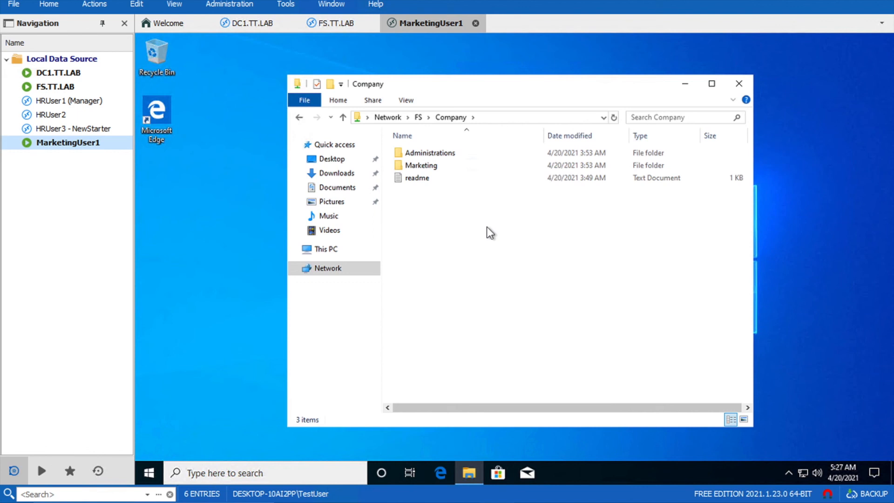
{"action": "mouse_move", "coordinate": [475, 278]}
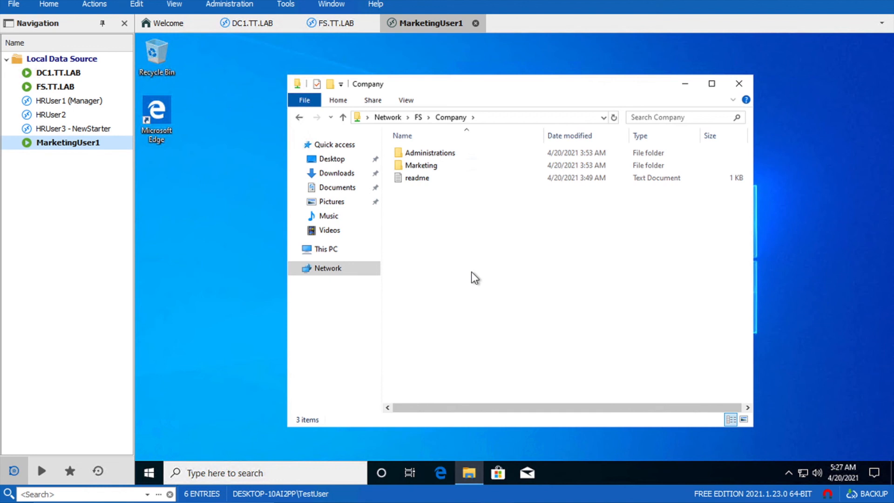
{"action": "mouse_move", "coordinate": [447, 232]}
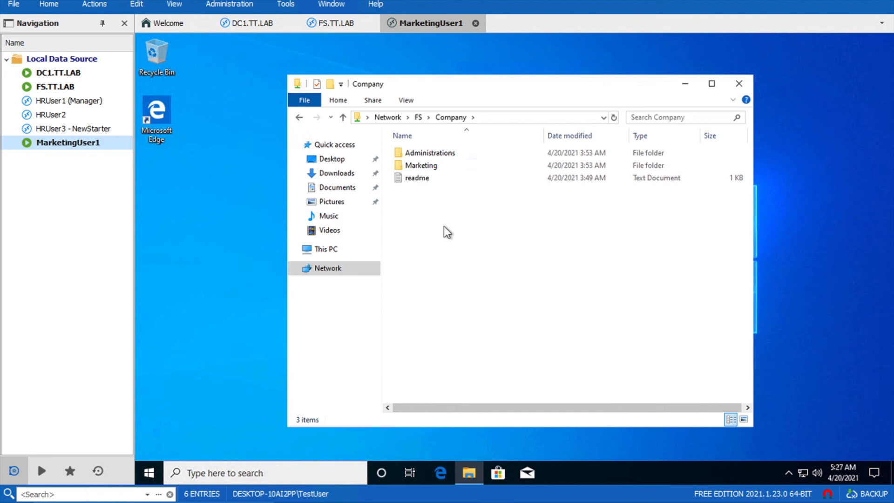
{"action": "mouse_move", "coordinate": [461, 277]}
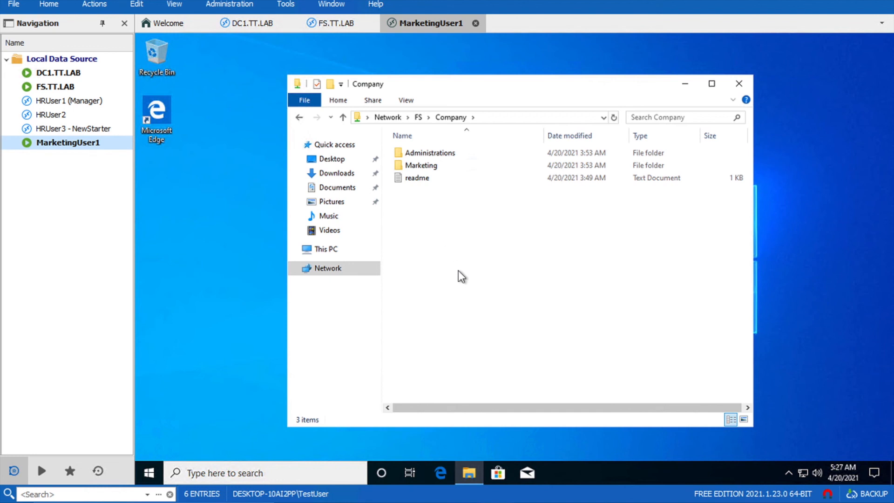